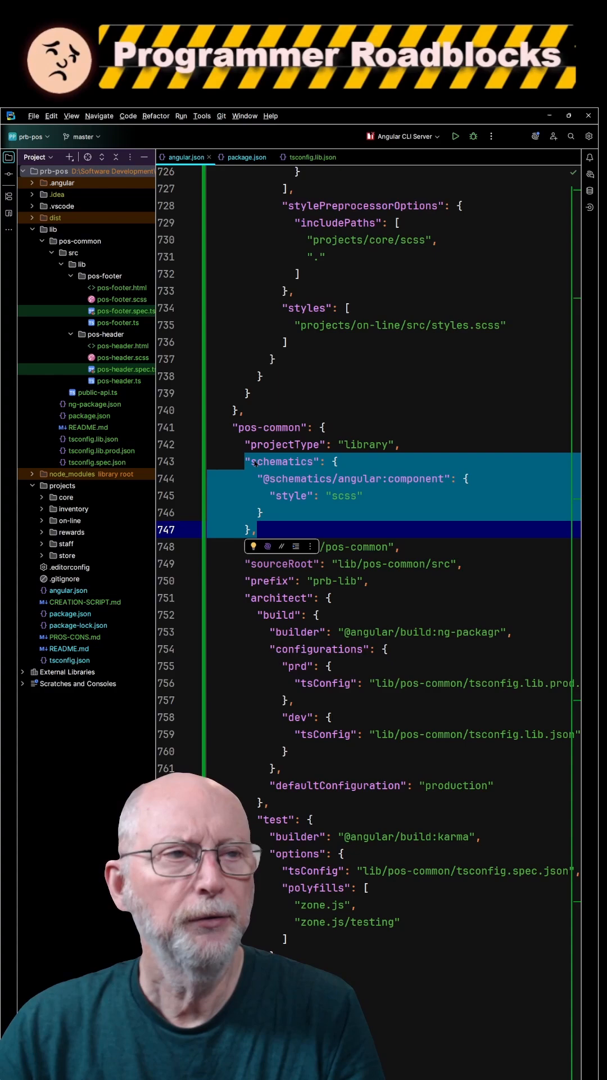
pyautogui.moveTo(265, 488)
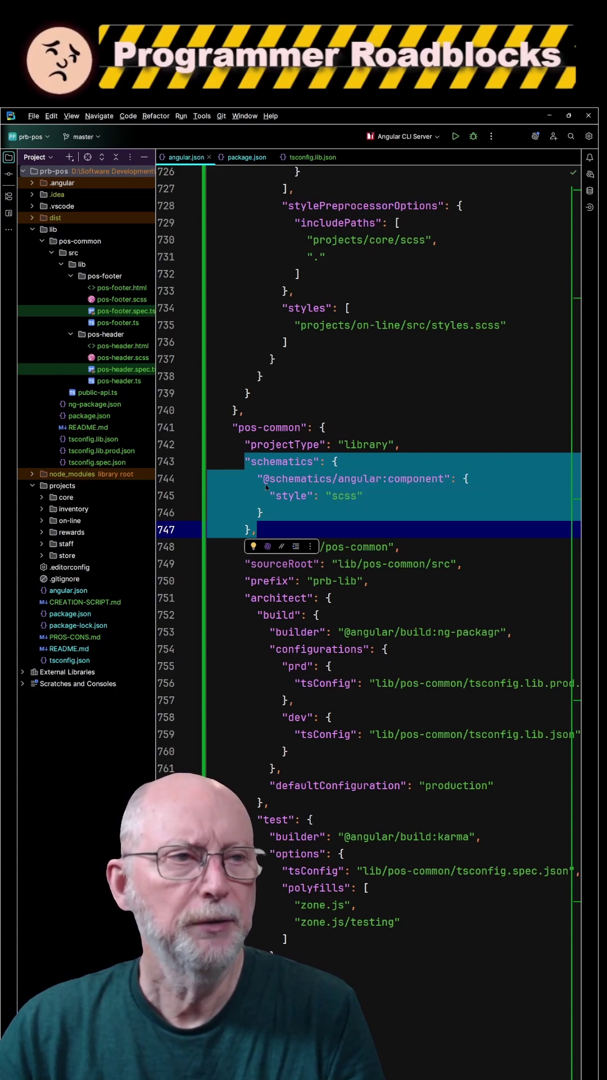